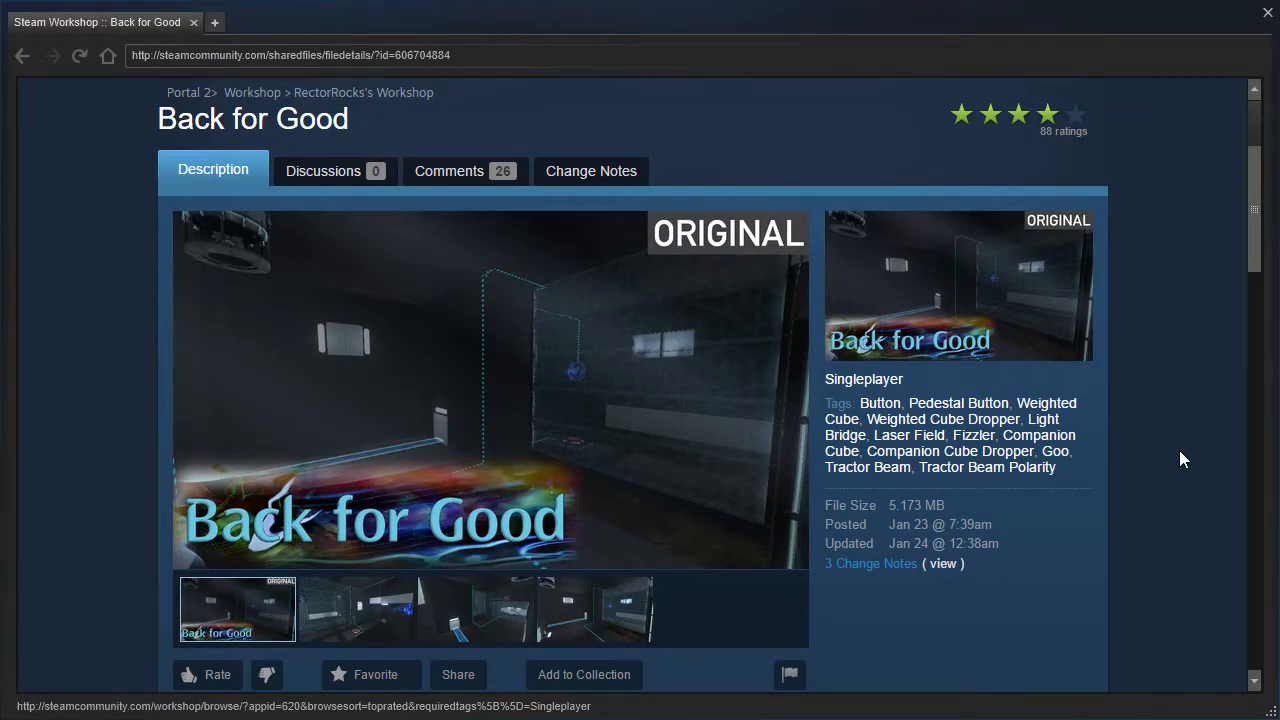
Step: Read down the Back for Good page through its changelog and into the comments
{"action": "scroll", "scroll_direction": "down", "scroll_amount": 3}
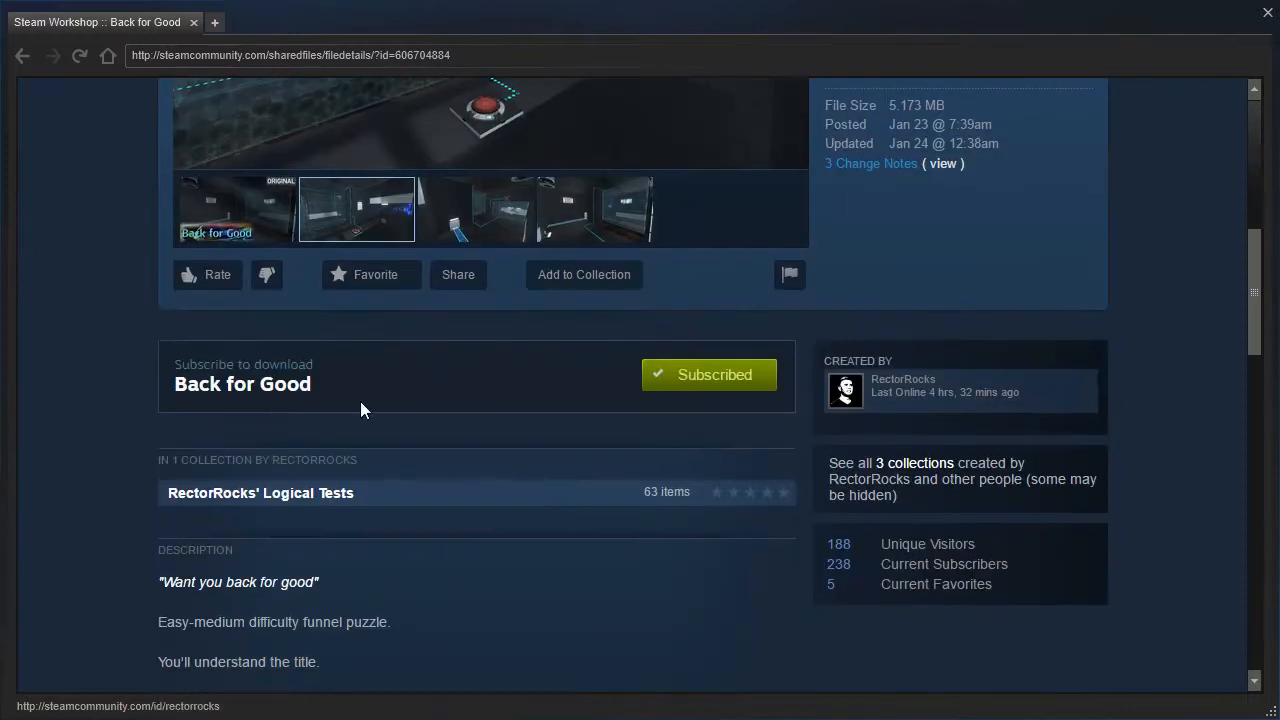
{"action": "scroll", "scroll_direction": "down", "scroll_amount": 3}
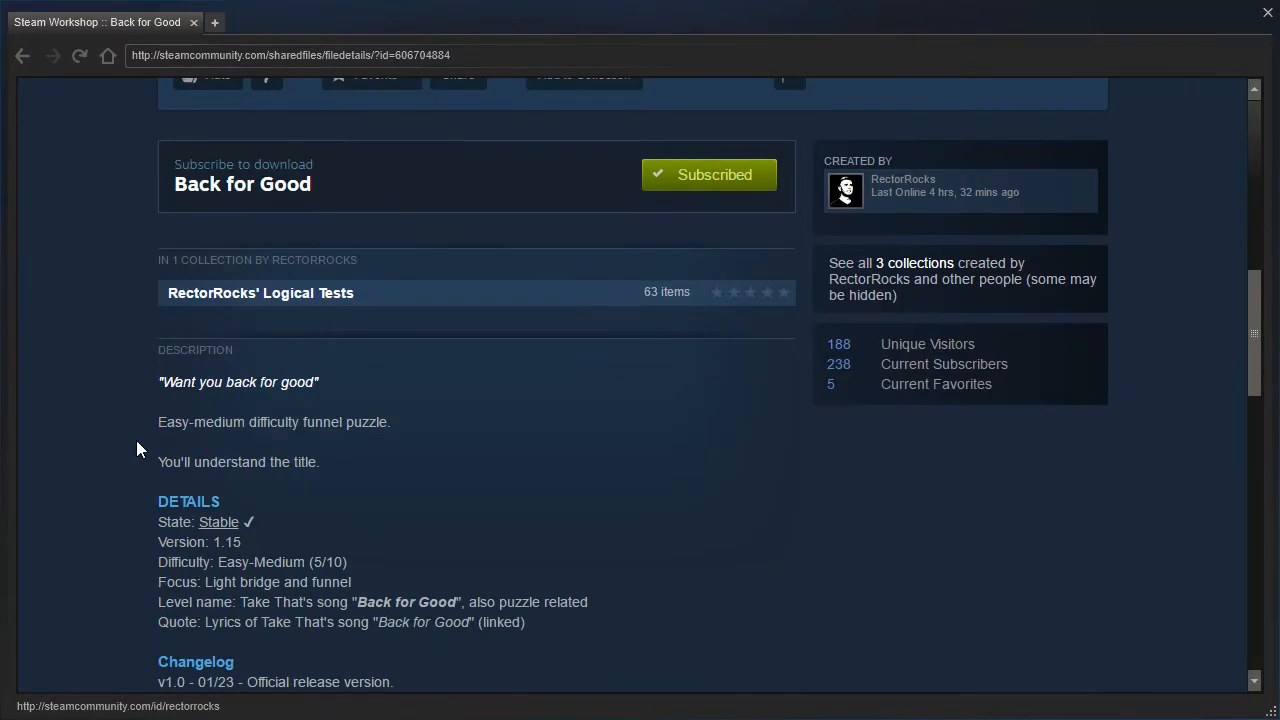
{"action": "scroll", "scroll_direction": "down", "scroll_amount": 3}
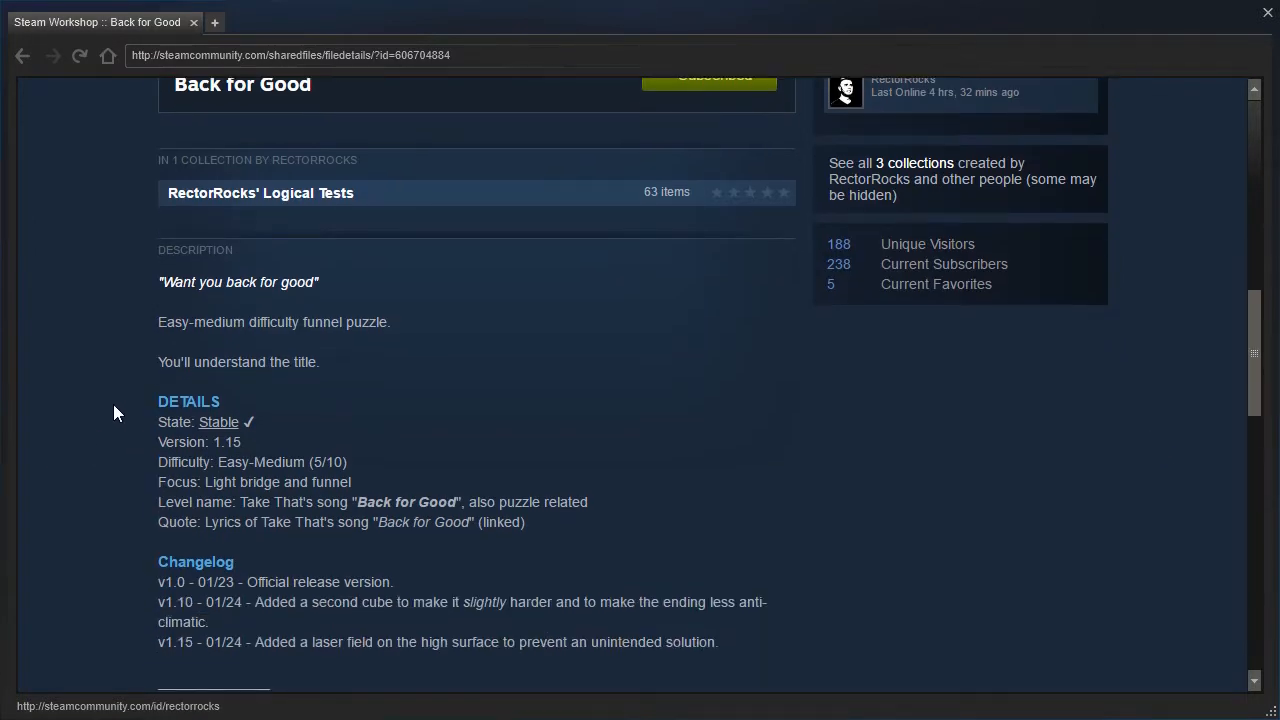
{"action": "mouse_move", "coordinate": [90, 420]}
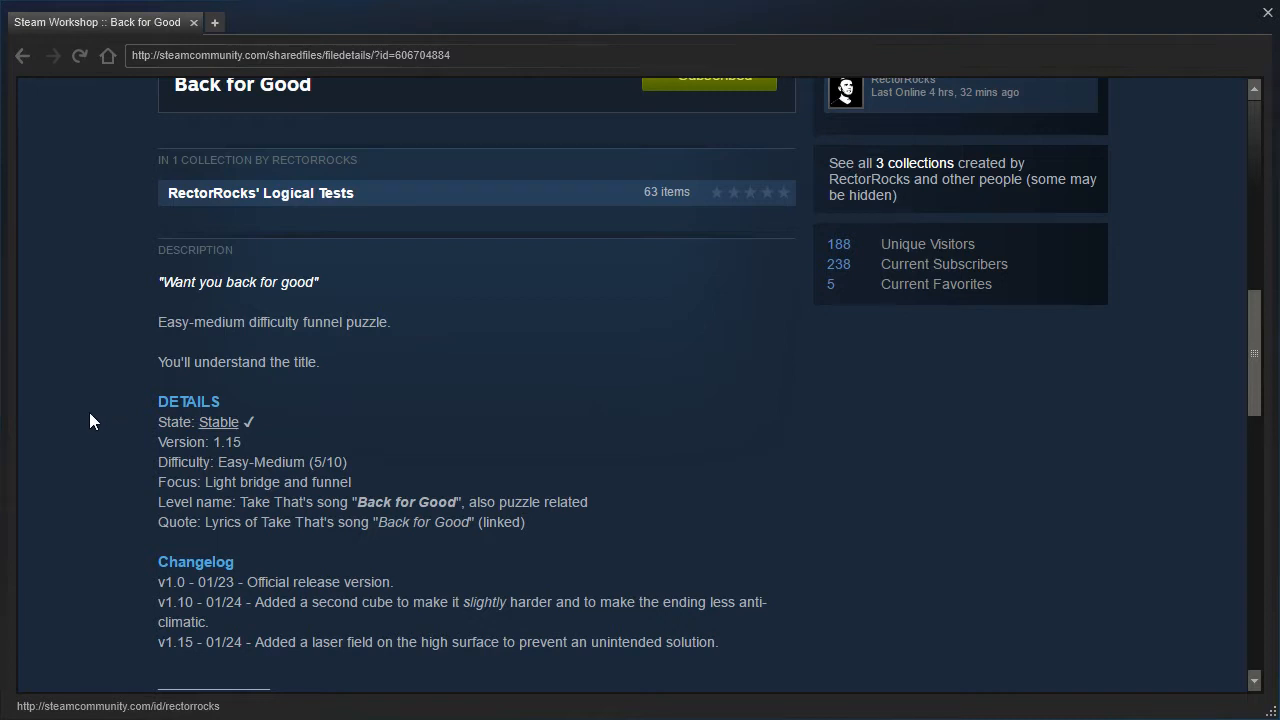
{"action": "mouse_move", "coordinate": [105, 388]}
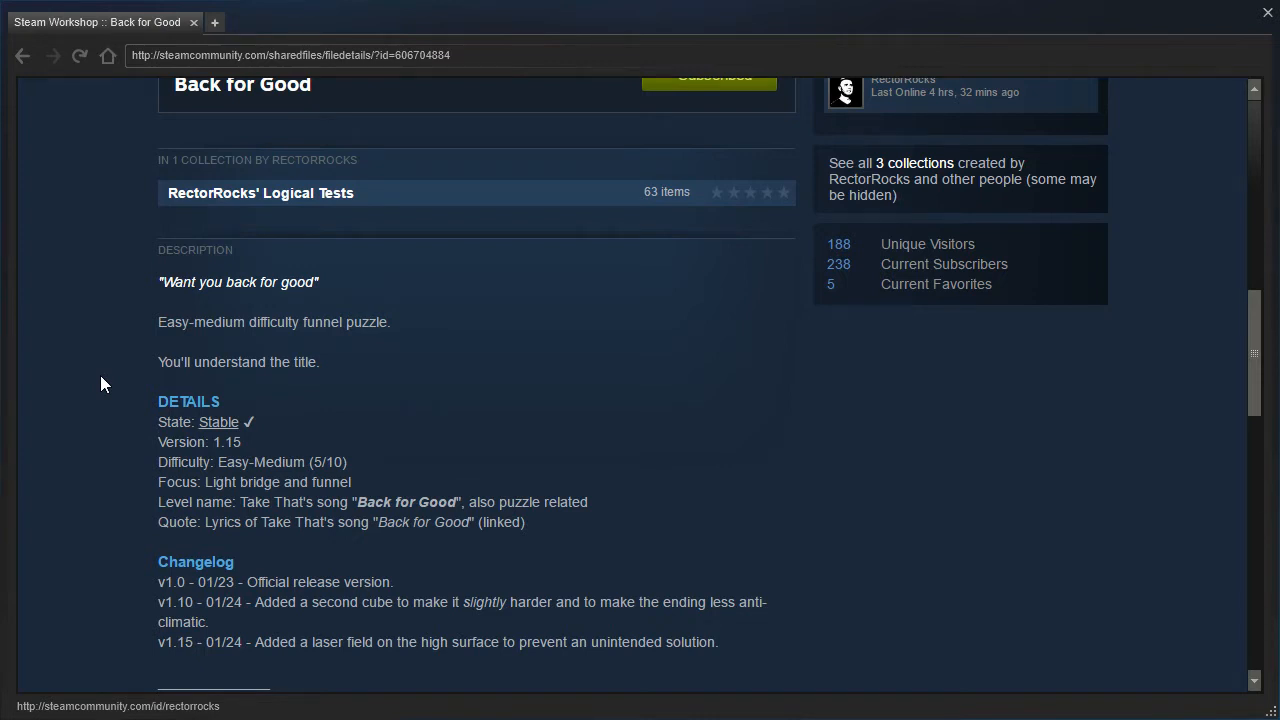
{"action": "scroll", "scroll_direction": "down", "scroll_amount": 3}
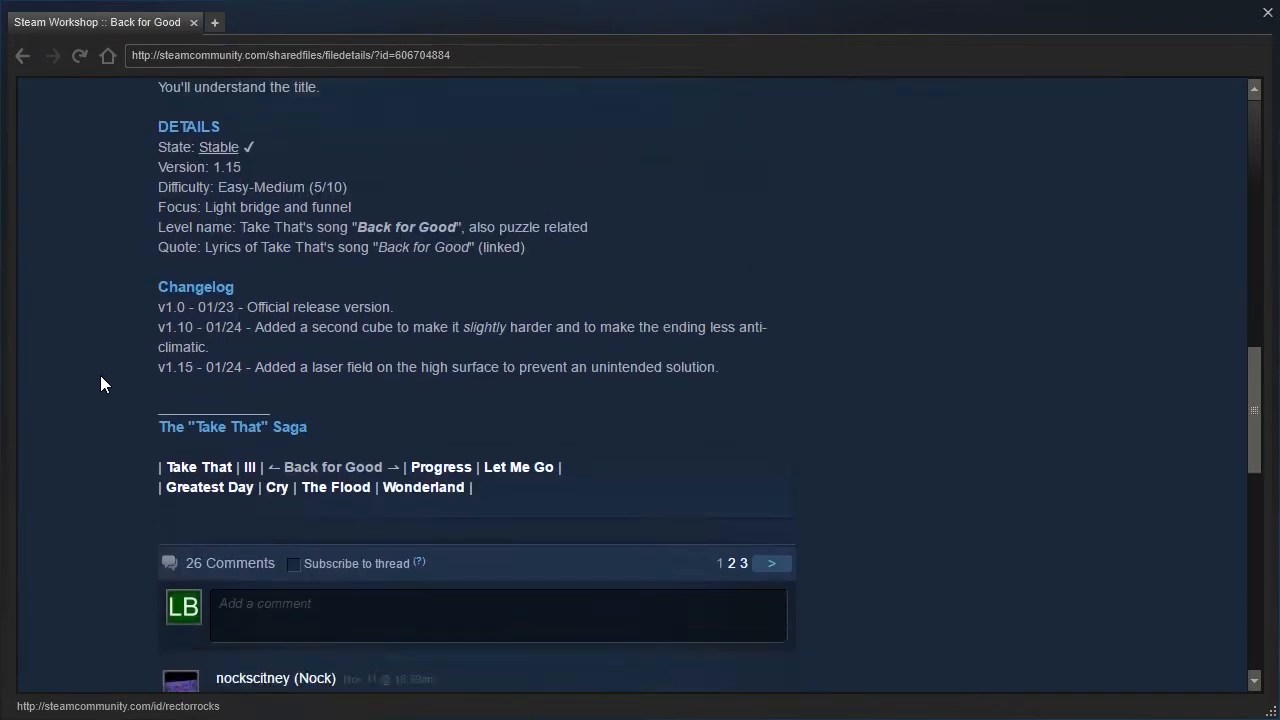
{"action": "scroll", "scroll_direction": "up", "scroll_amount": 3}
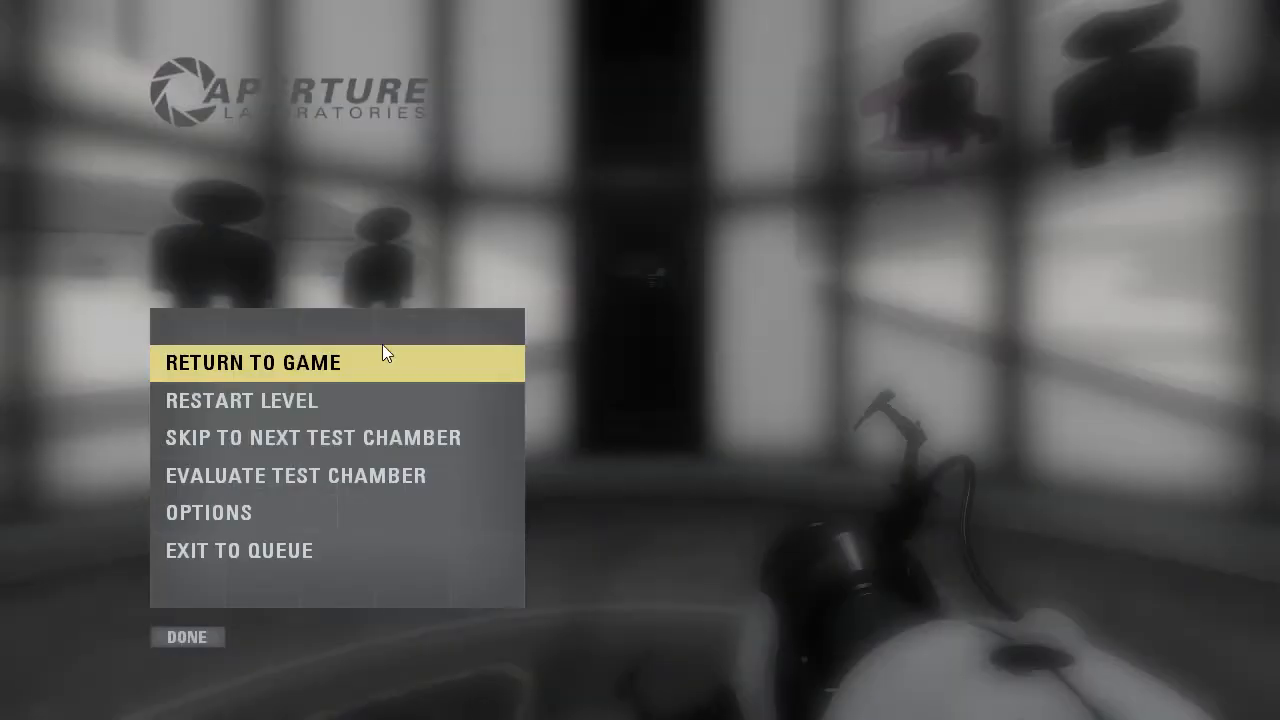
Step: Resume the game and fire portals onto the near and far white wall panels
{"action": "left_click", "coordinate": [252, 362]}
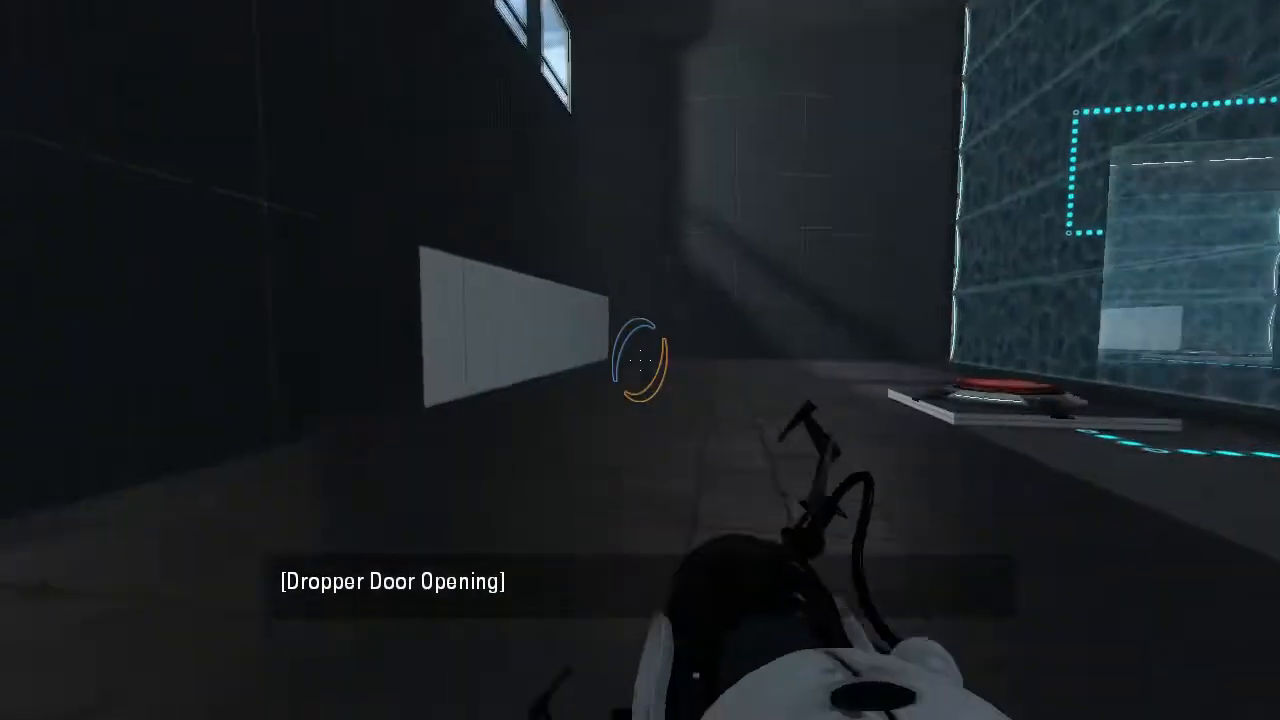
{"action": "left_click", "coordinate": [640, 360]}
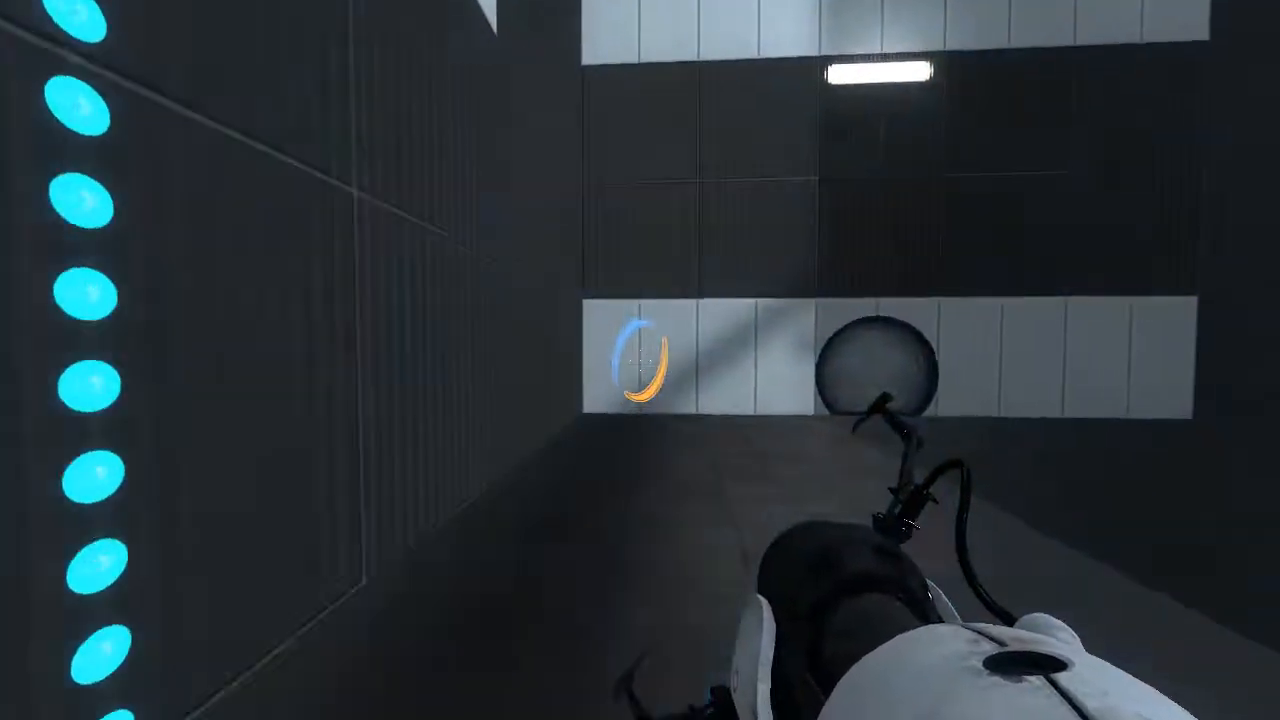
{"action": "left_click", "coordinate": [640, 360]}
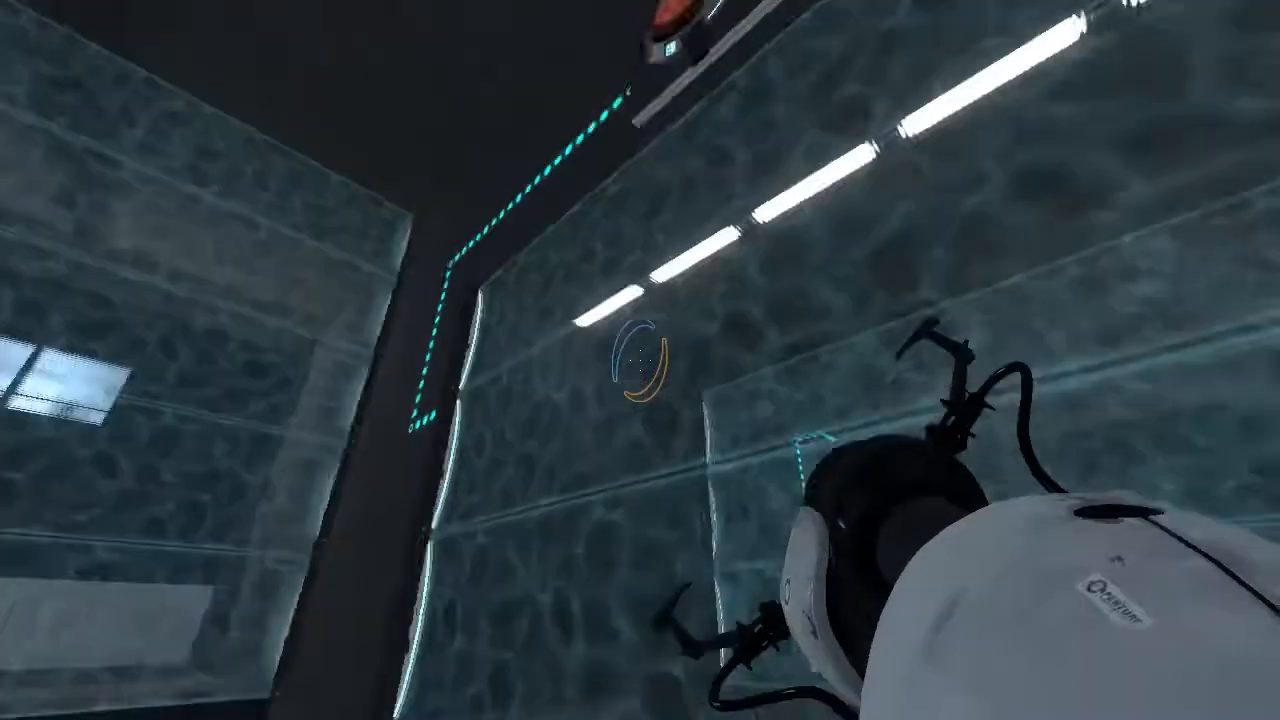
{"action": "left_click", "coordinate": [640, 360]}
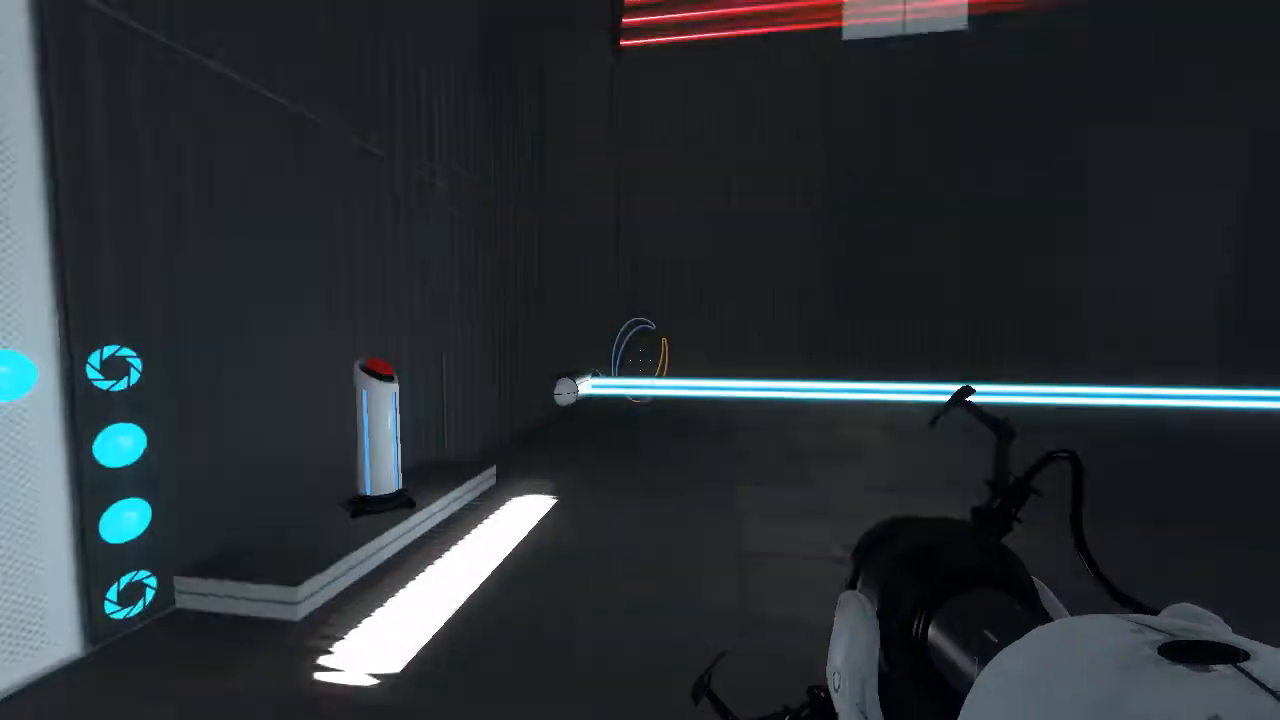
Step: Fire a portal while setting the cube on the floor button past the light bridge
{"action": "left_click", "coordinate": [640, 360]}
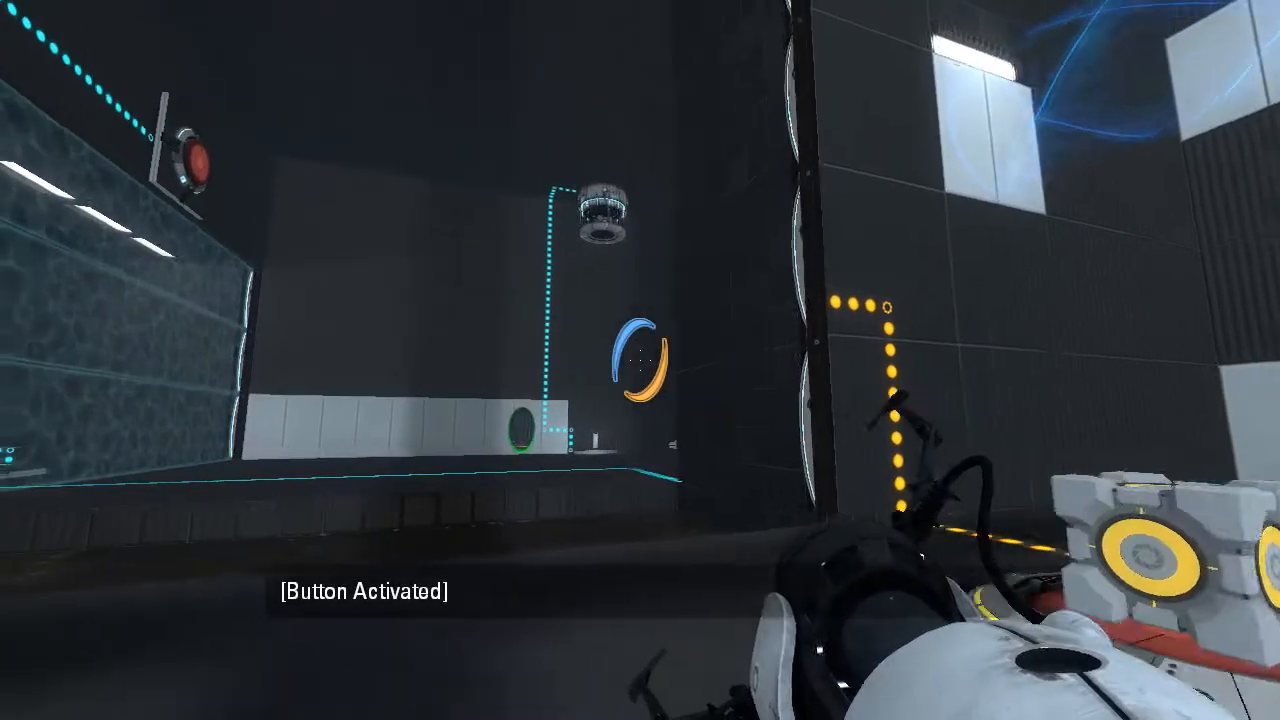
{"action": "mouse_move", "coordinate": [900, 400]}
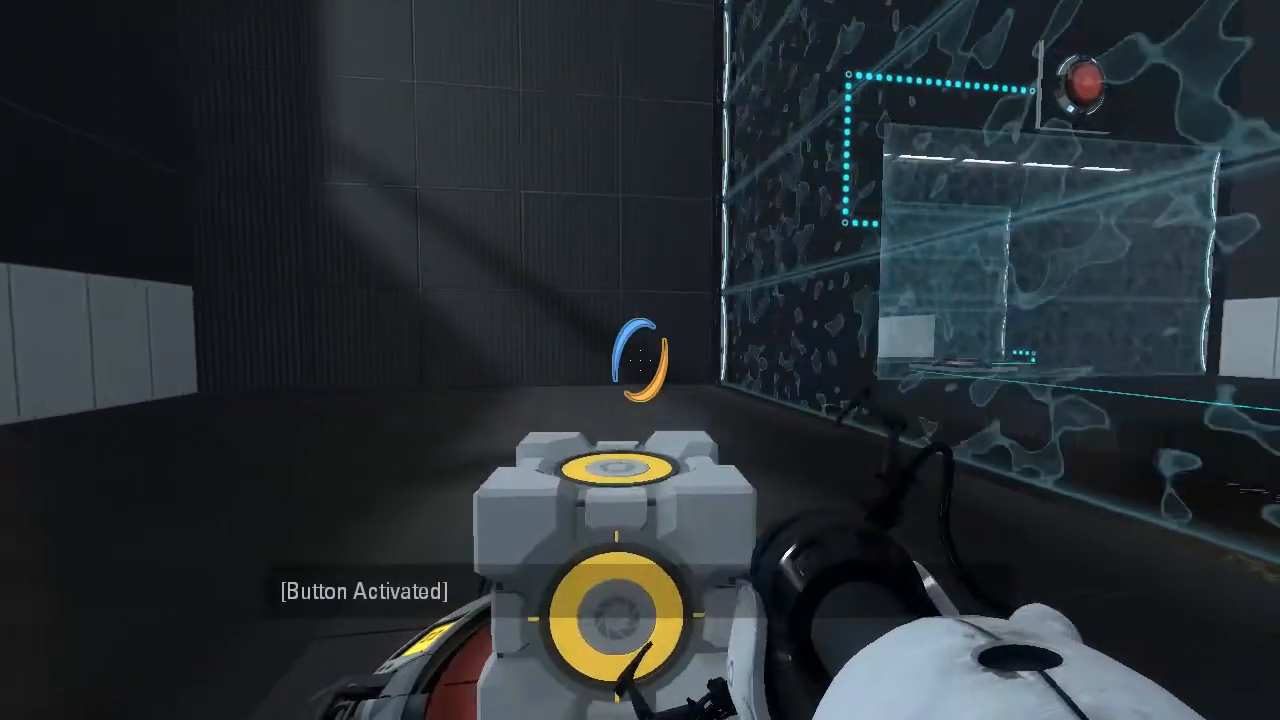
{"action": "mouse_move", "coordinate": [640, 360]}
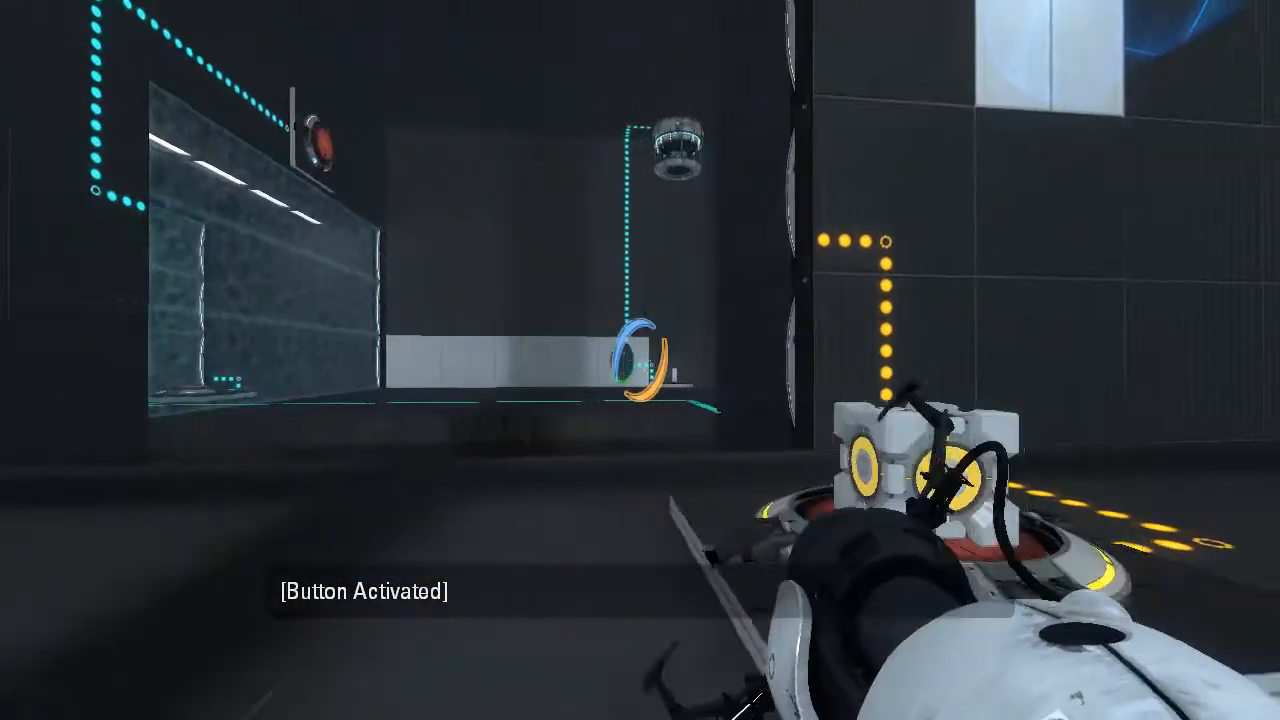
Step: Fire a portal to redirect the light bridge across the floor to the far wall
{"action": "left_click", "coordinate": [640, 360]}
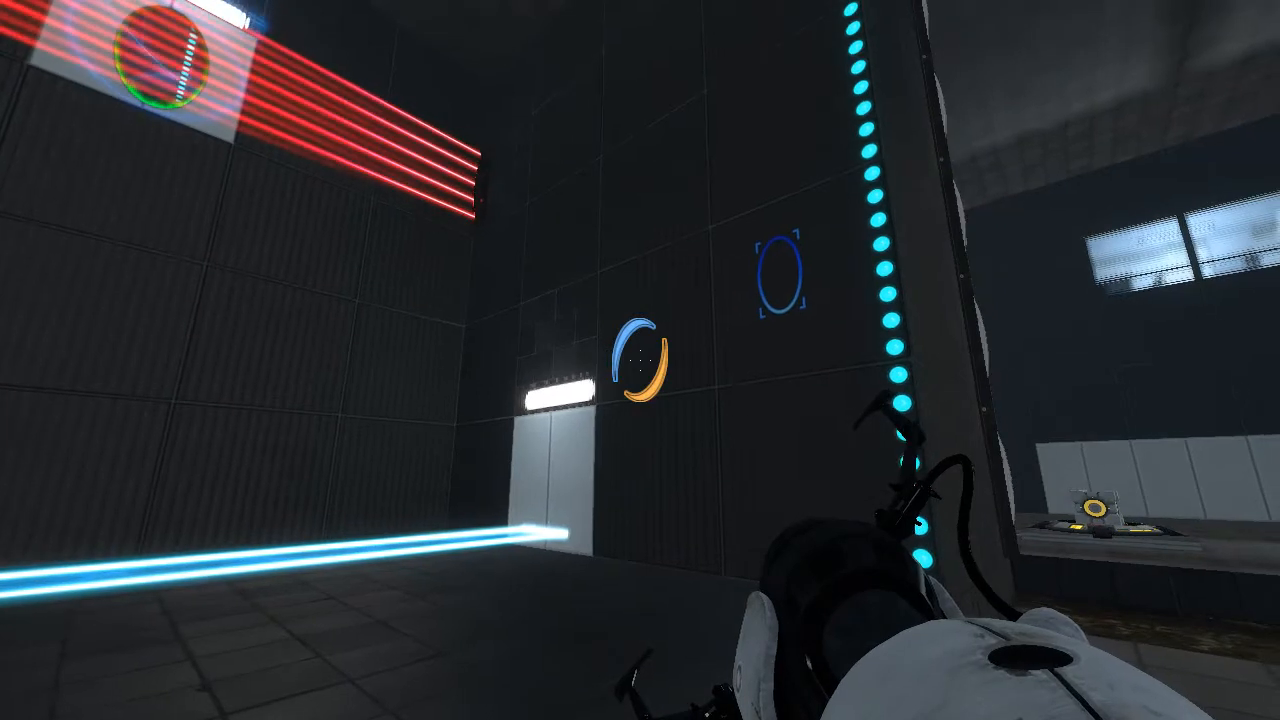
{"action": "mouse_move", "coordinate": [640, 360]}
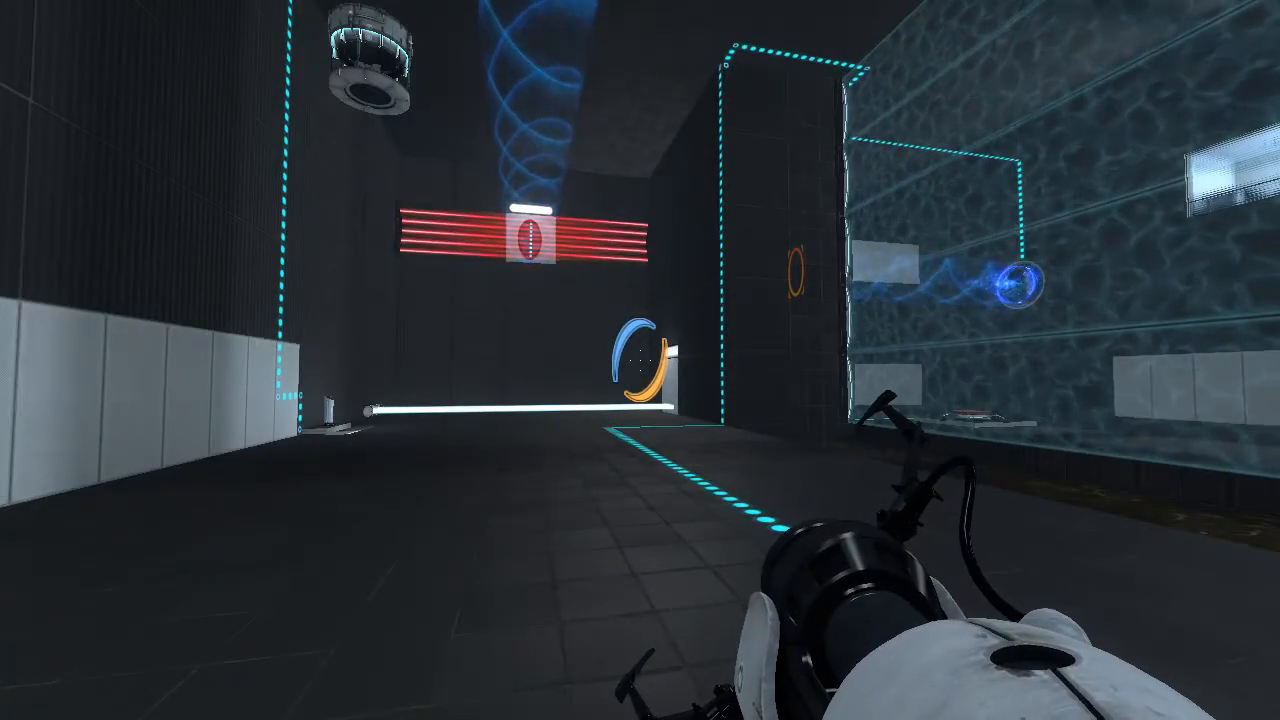
{"action": "mouse_move", "coordinate": [640, 360]}
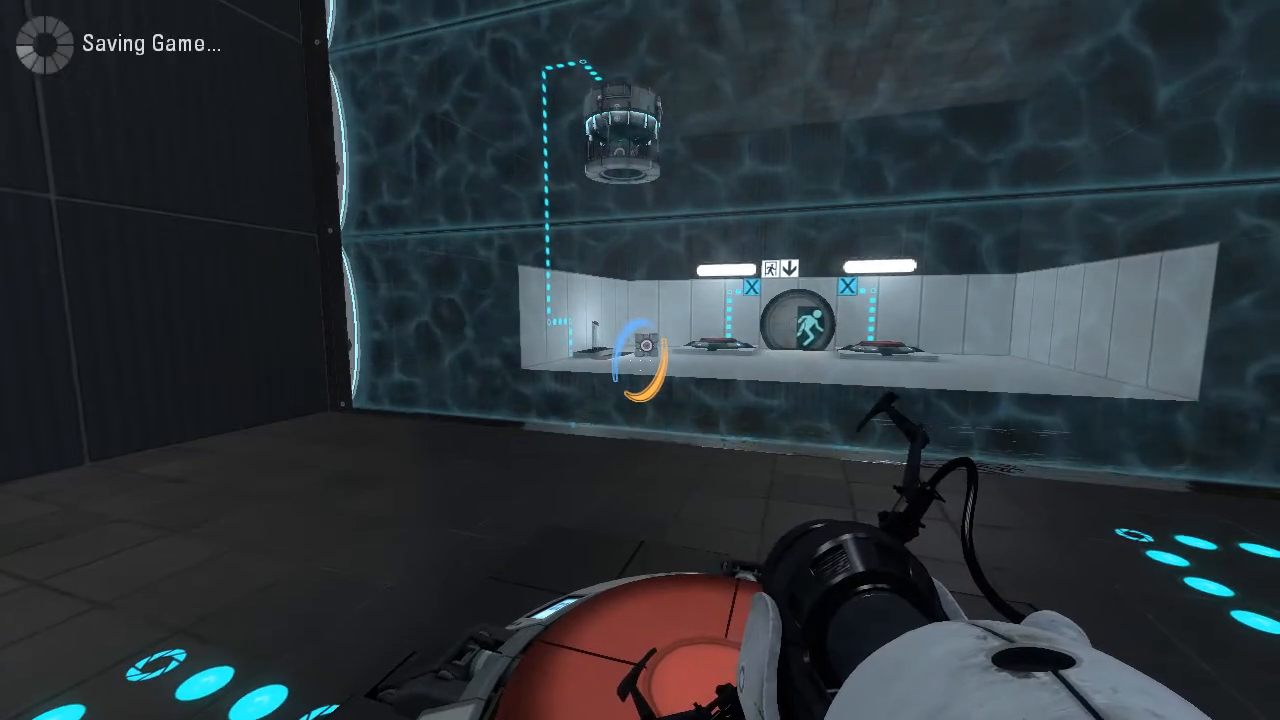
Step: Fire a portal while following the orange indicator-dot trail through the dark chamber
{"action": "left_click", "coordinate": [640, 360]}
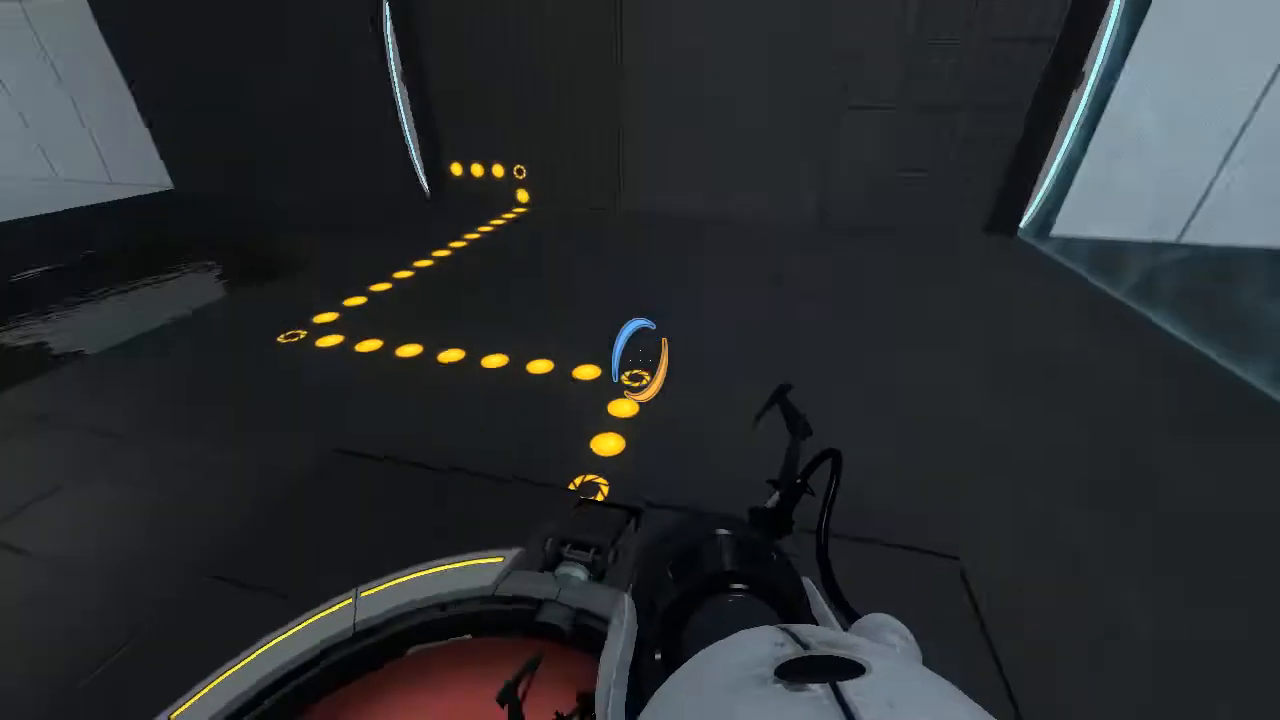
{"action": "mouse_move", "coordinate": [640, 360]}
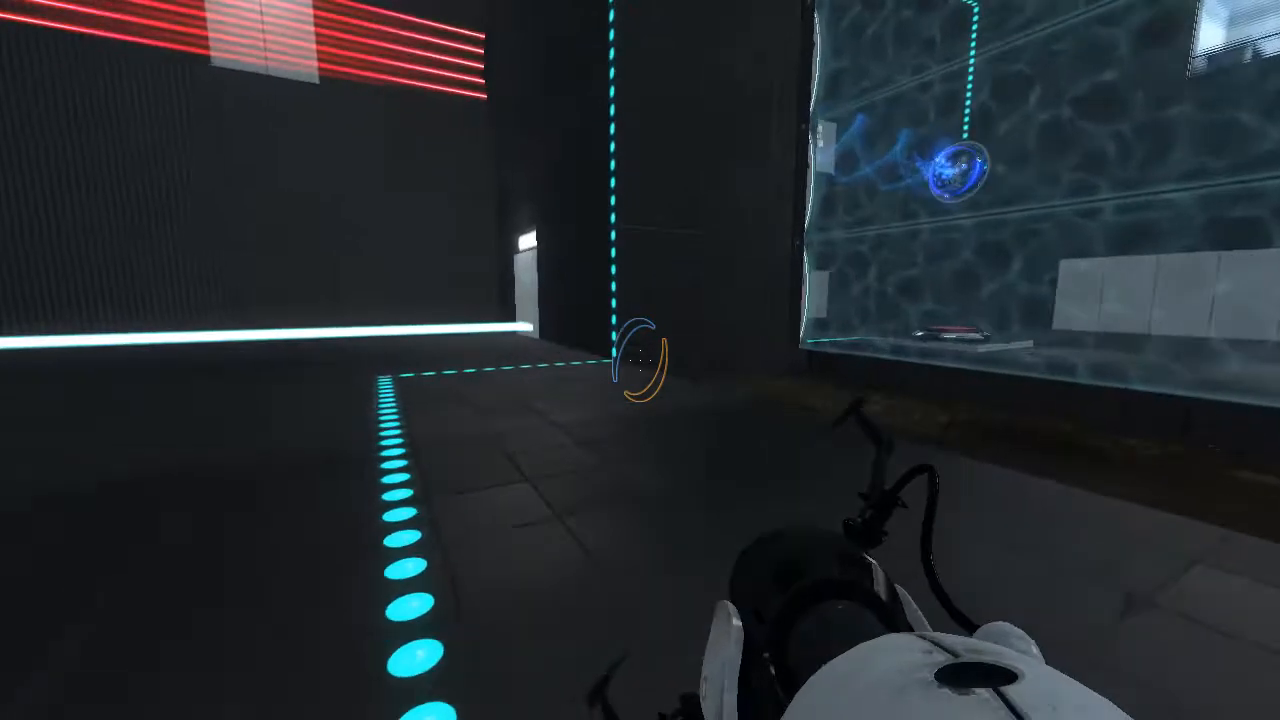
Step: Fire a portal so the light bridge passes through it toward the far wall
{"action": "left_click", "coordinate": [640, 360]}
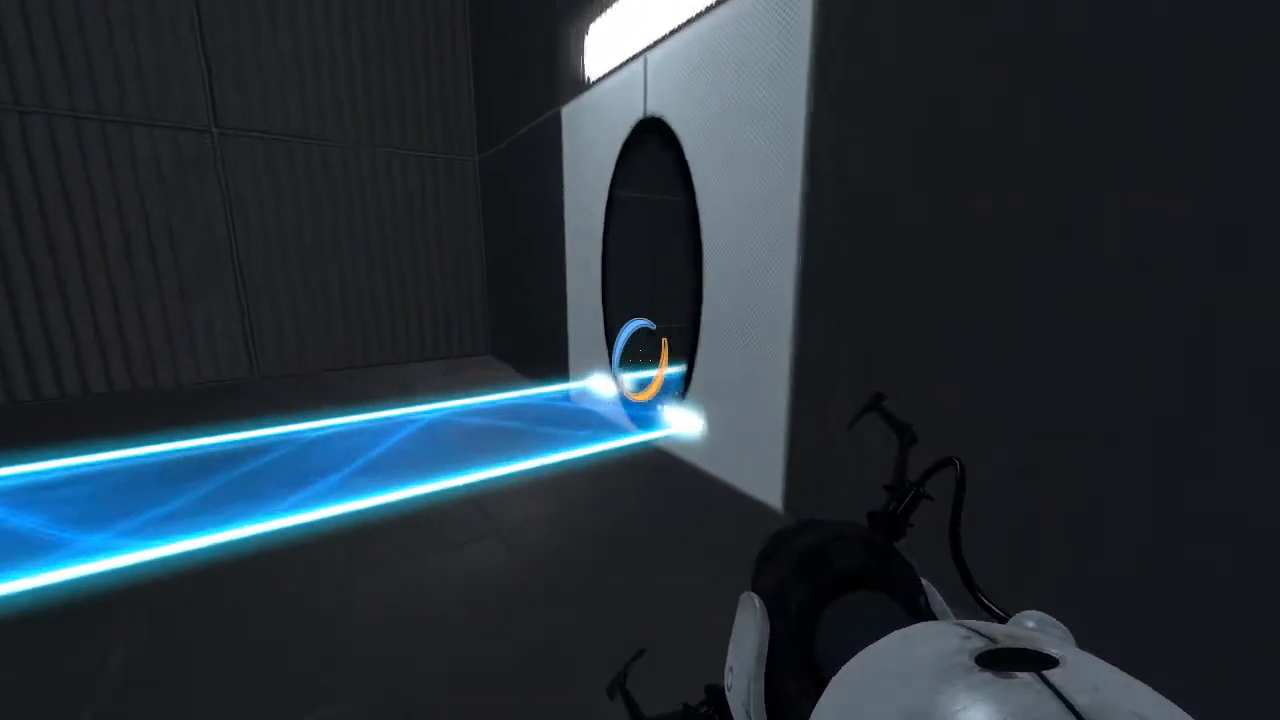
{"action": "mouse_move", "coordinate": [640, 360]}
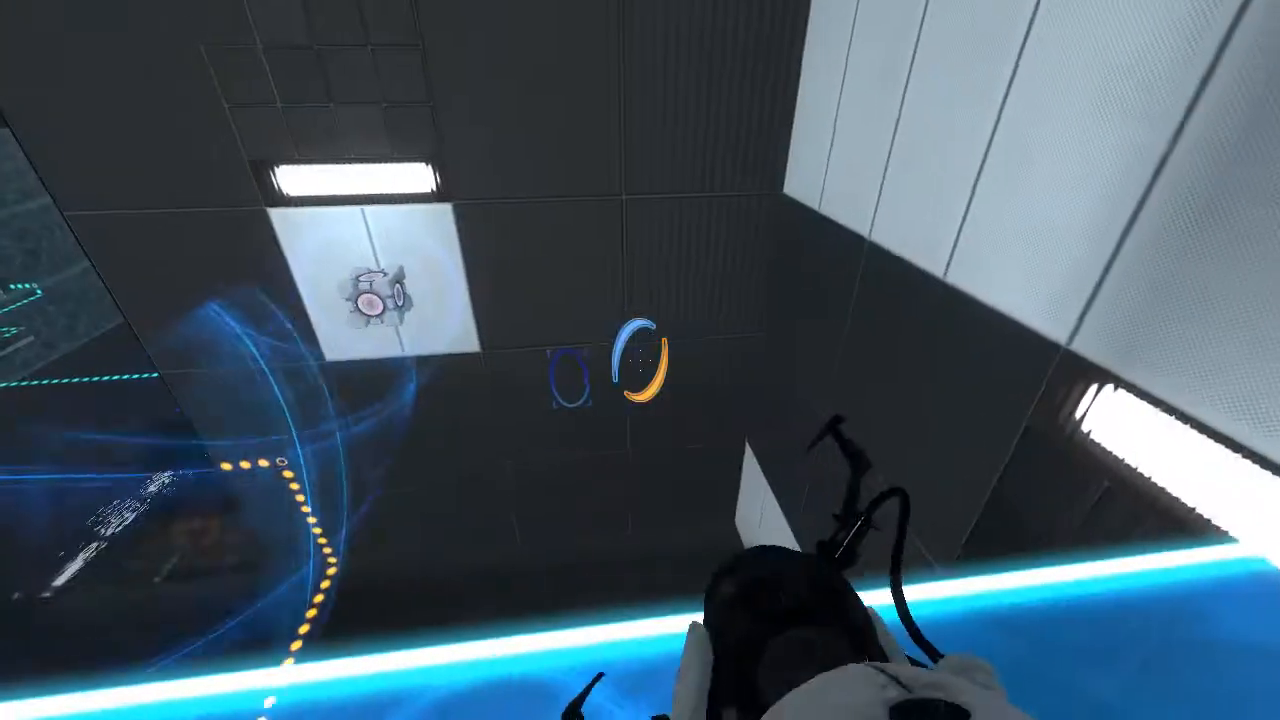
{"action": "mouse_move", "coordinate": [640, 360]}
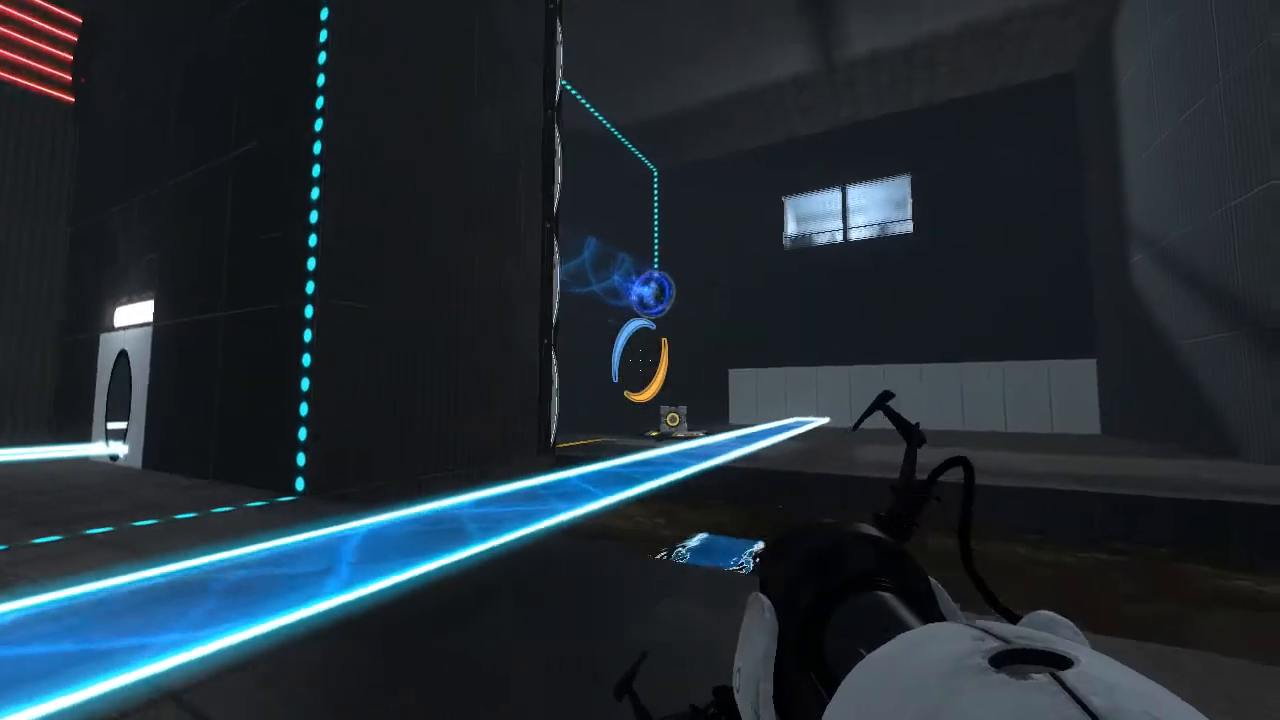
Step: Fire a portal while heading to the glass wall near the exit door
{"action": "left_click", "coordinate": [640, 360]}
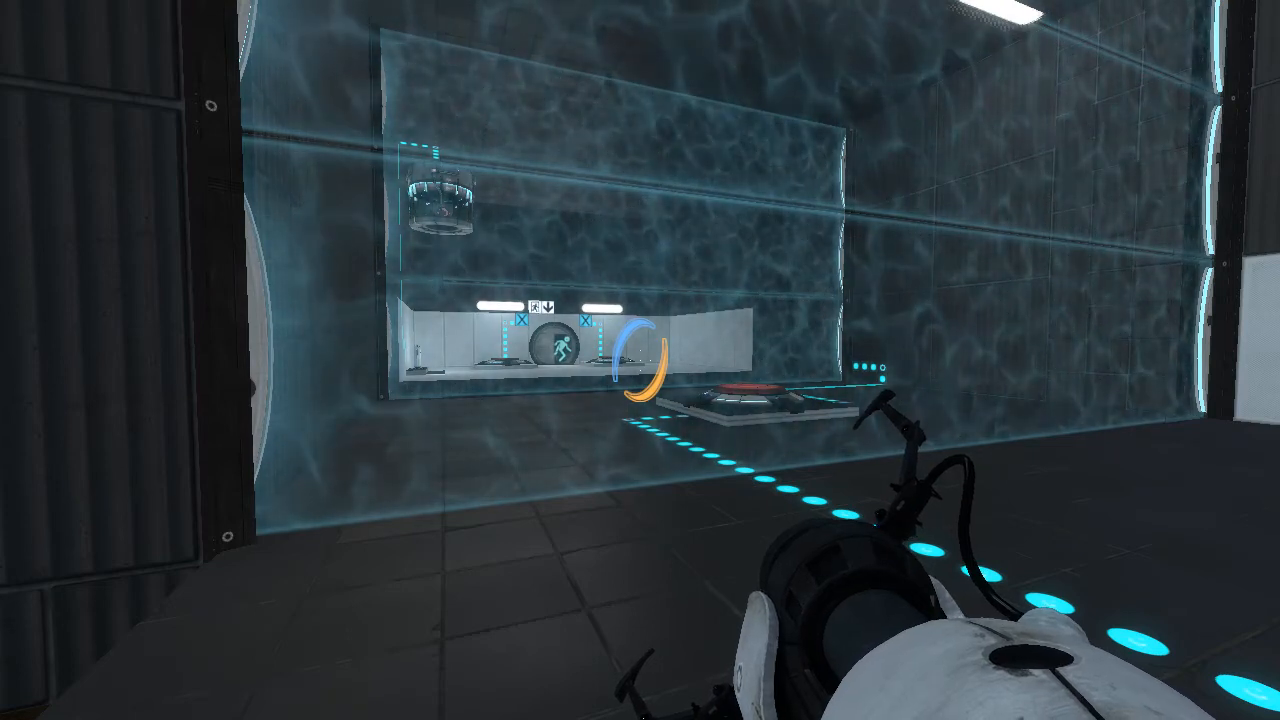
{"action": "mouse_move", "coordinate": [640, 360]}
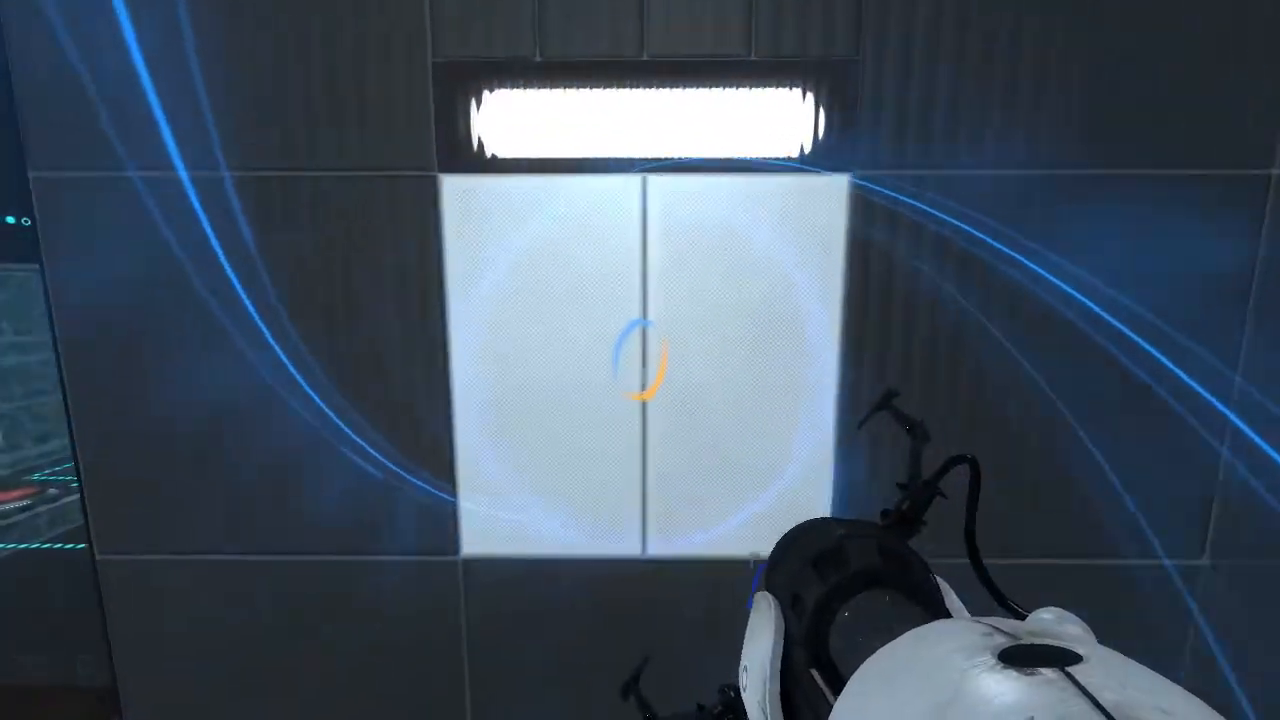
Step: Fire a portal while carrying the cube along the glass wall past the orange funnel
{"action": "left_click", "coordinate": [640, 360]}
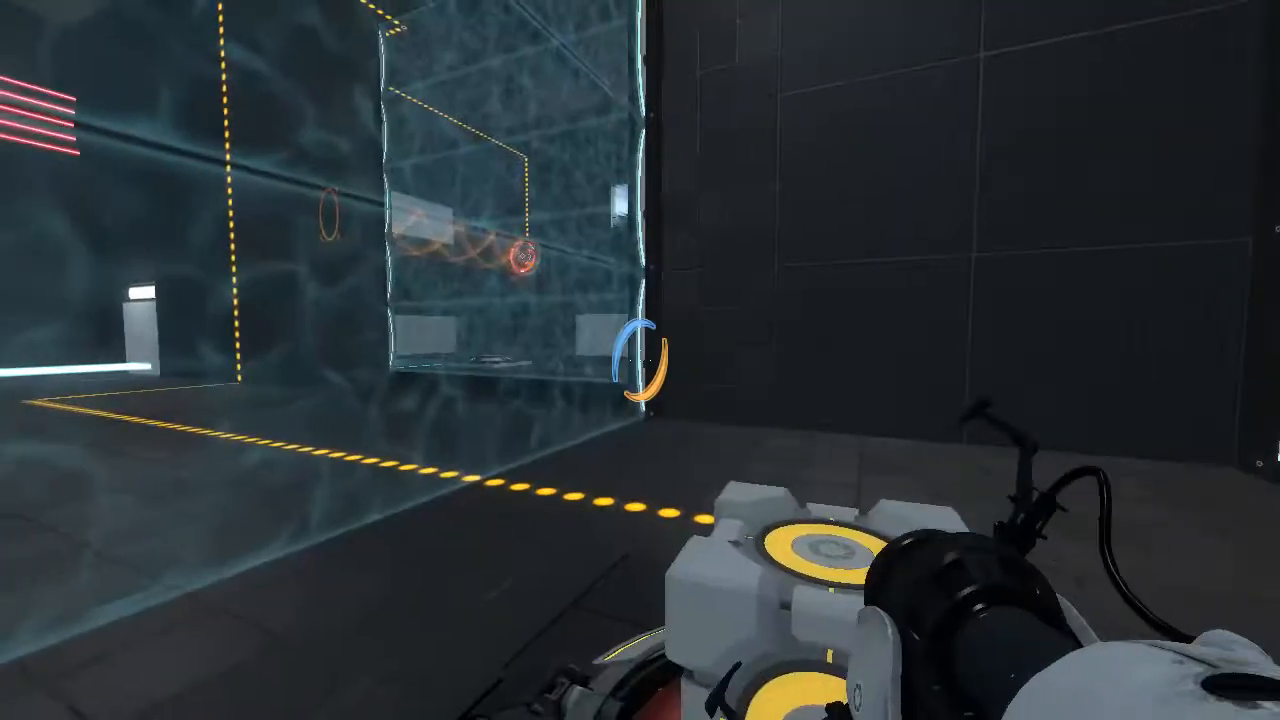
{"action": "mouse_move", "coordinate": [640, 360]}
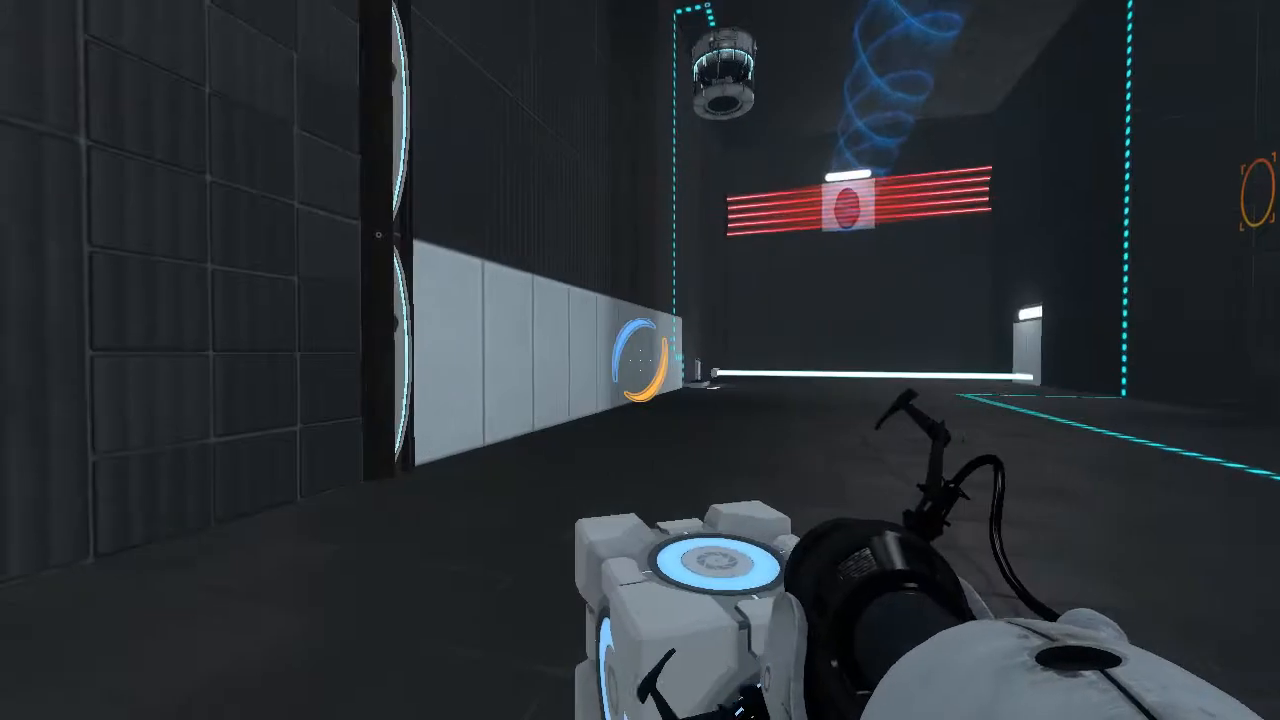
{"action": "left_click", "coordinate": [640, 360]}
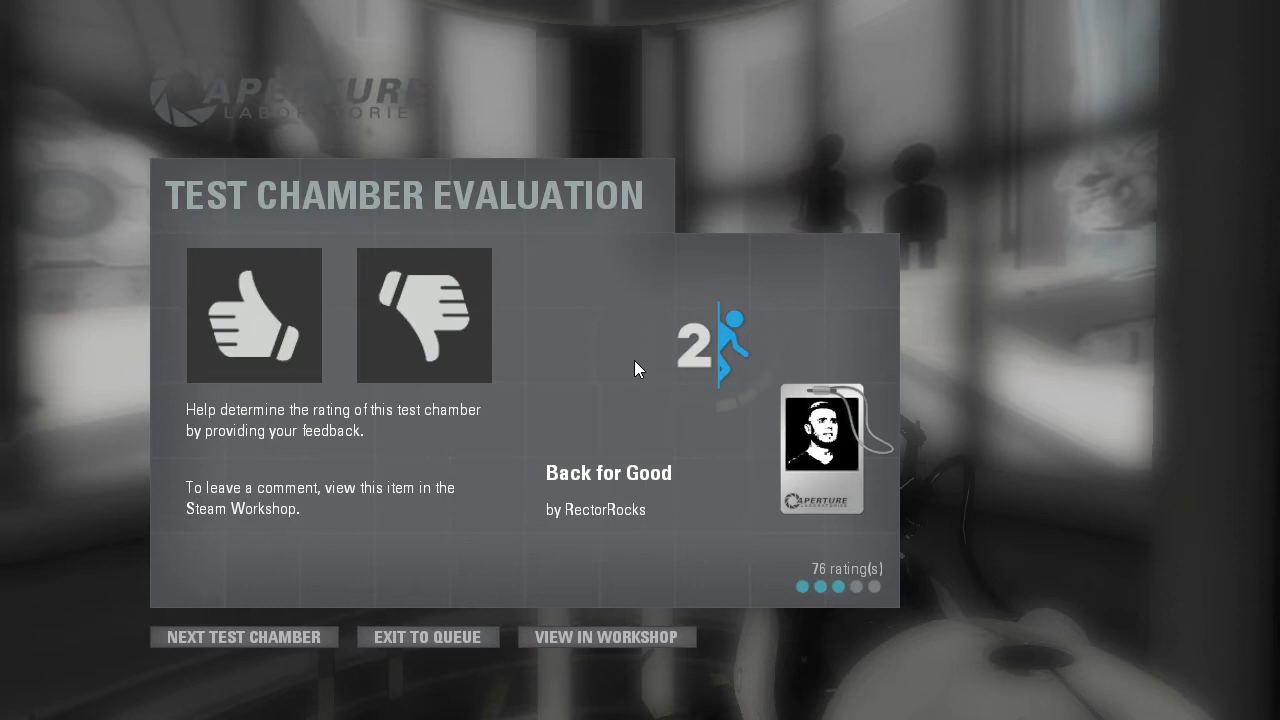
{"action": "mouse_move", "coordinate": [632, 369]}
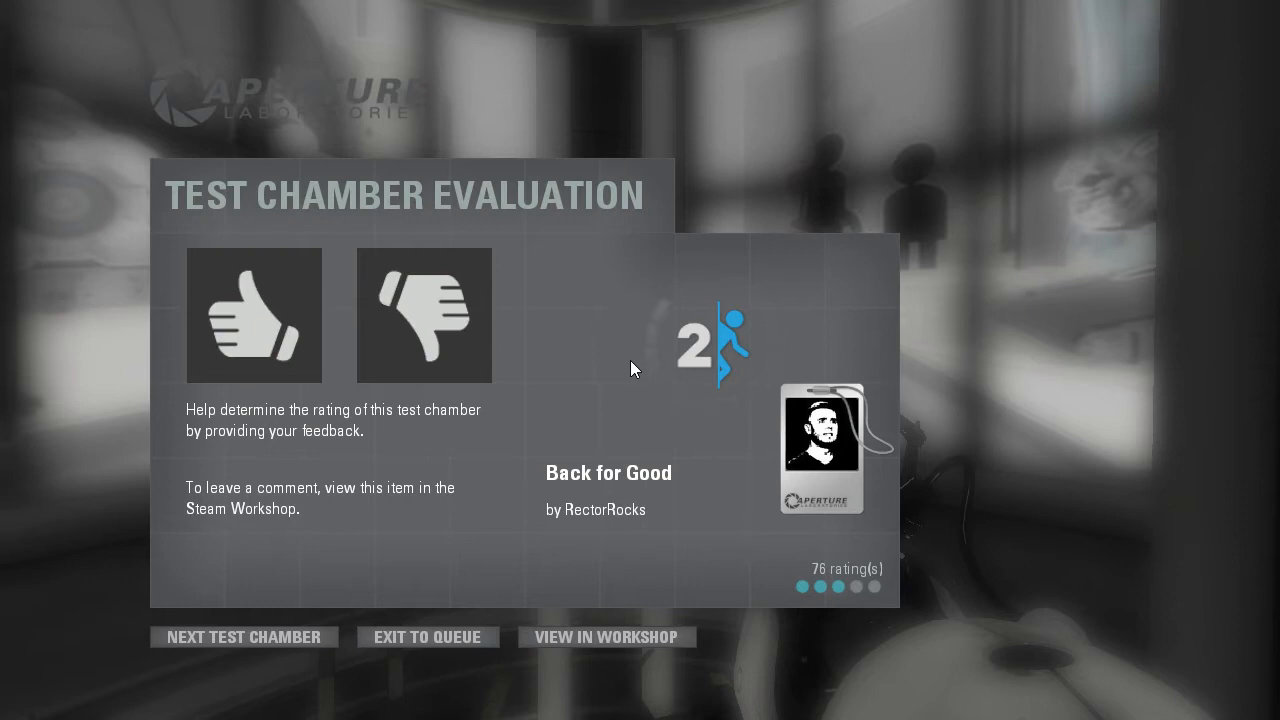